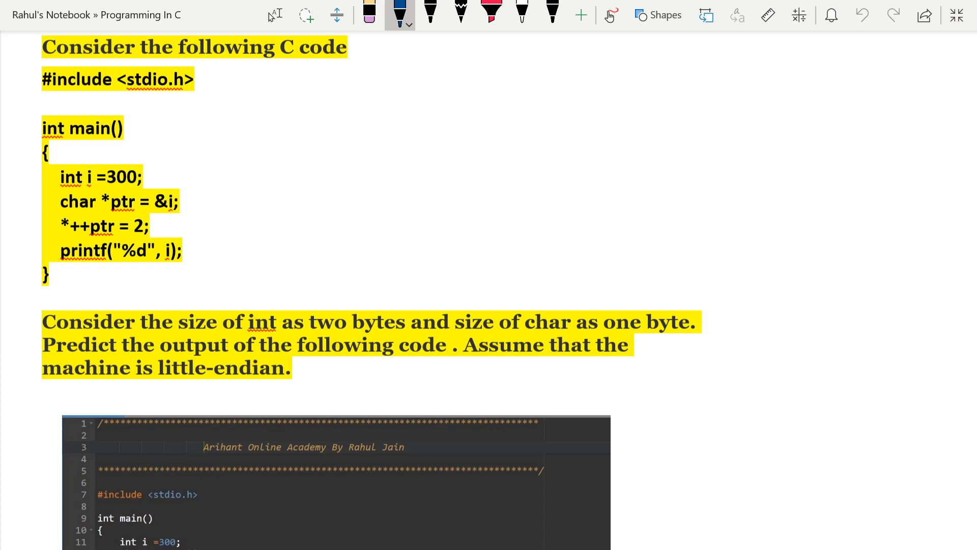
Underline the heading, the stdio.h include and key question words, ticking the int i = 300 line.
left_click_drag(240, 66, 330, 65)
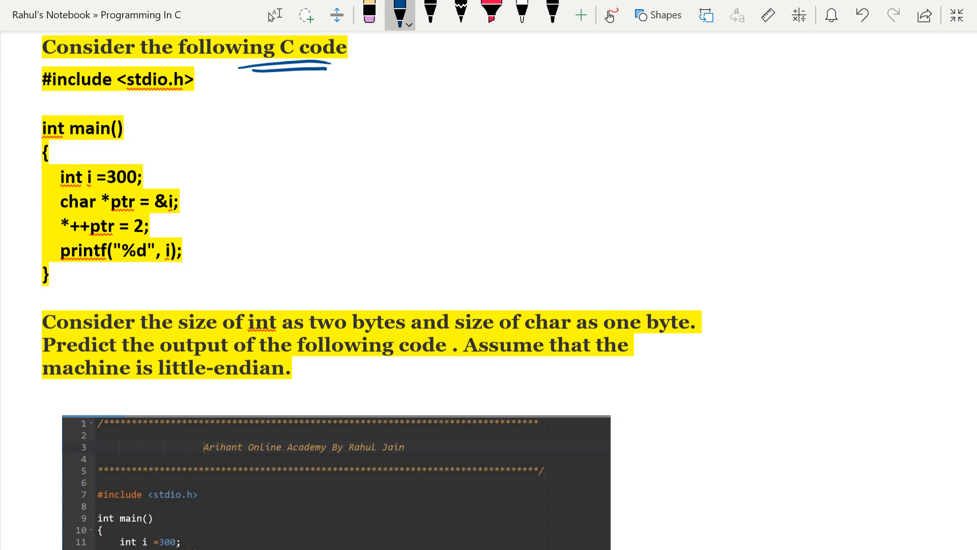
left_click_drag(149, 97, 188, 94)
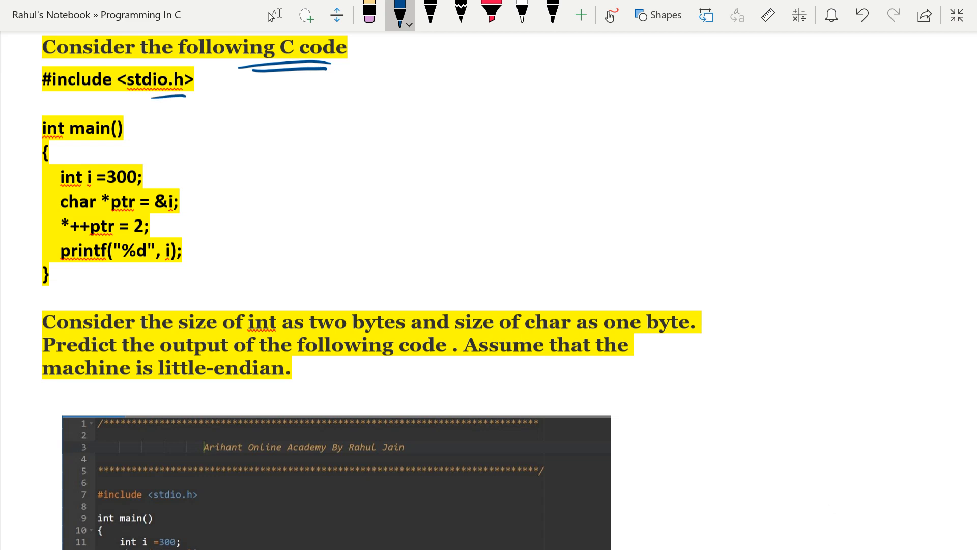
left_click_drag(146, 177, 176, 161)
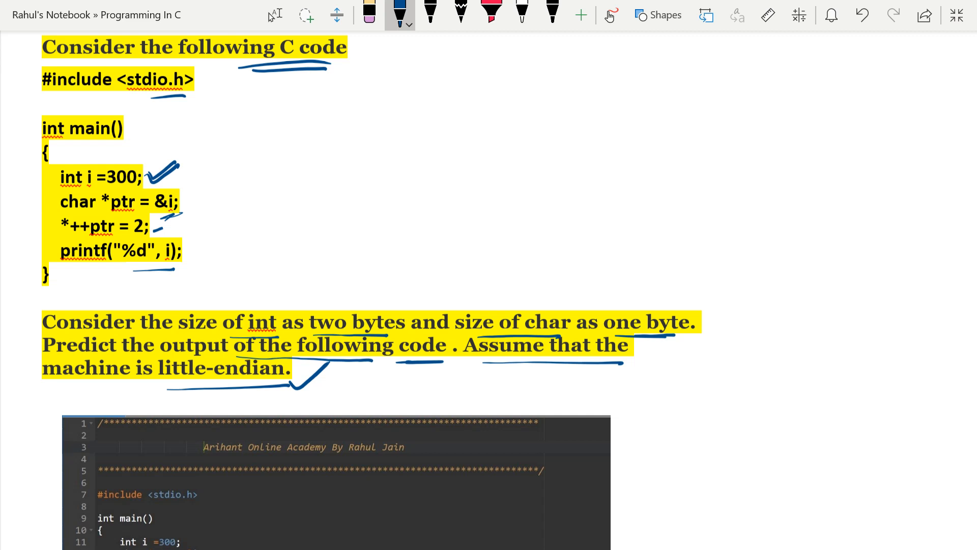
Draw the byte boxes of 300 at addresses 101/102, the *(++ptr)=2 step and circled answer 556.
left_click_drag(200, 176, 364, 174)
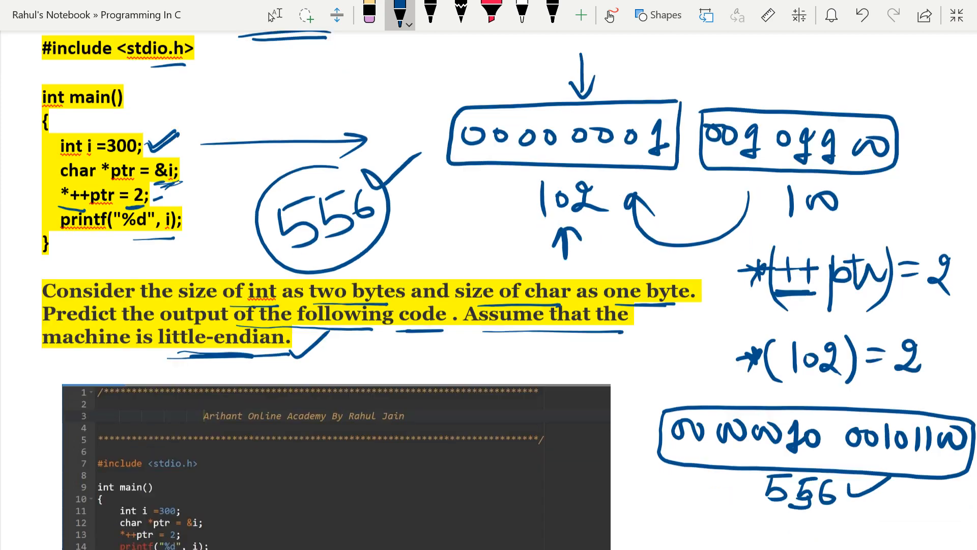
Bracket the screenshot's code and underline its printed output 556, then return to the top.
scroll("down", 3)
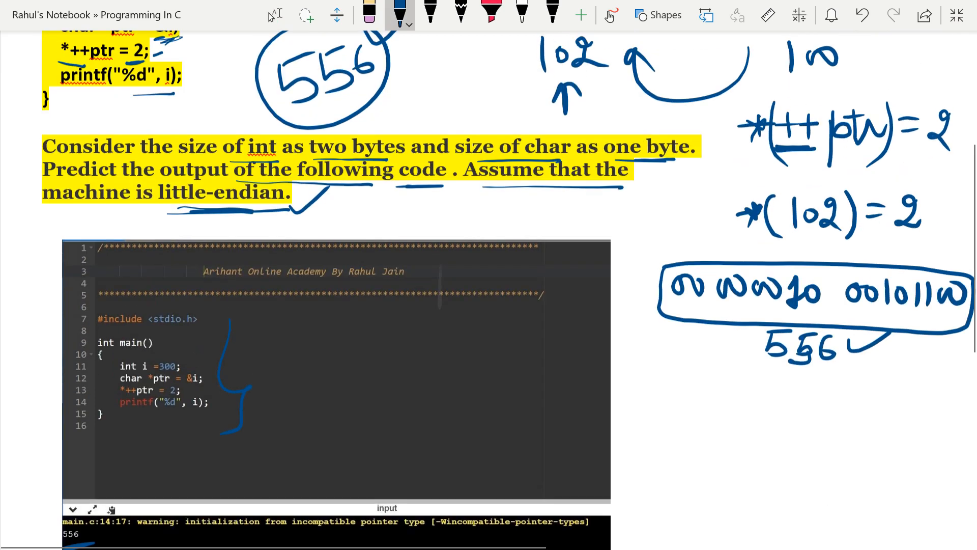
scroll("up", 3)
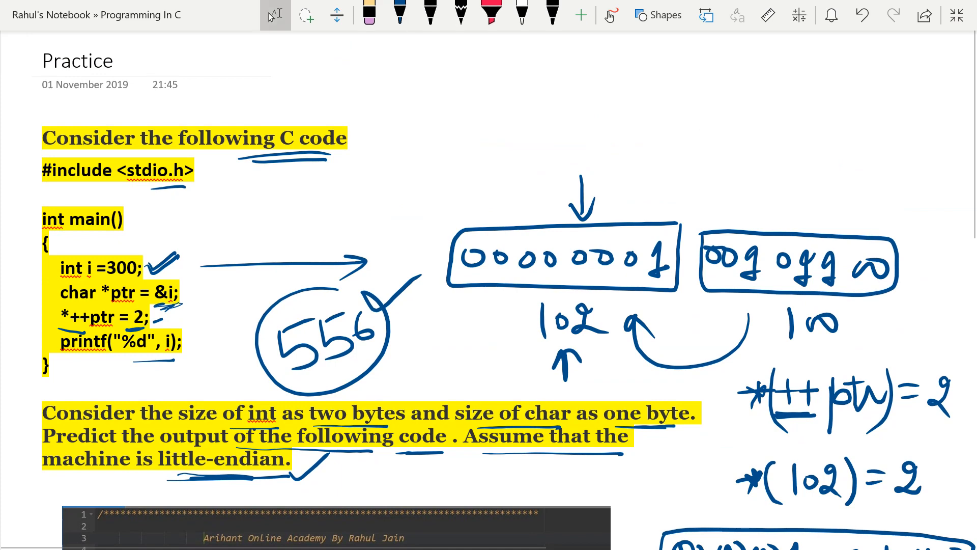